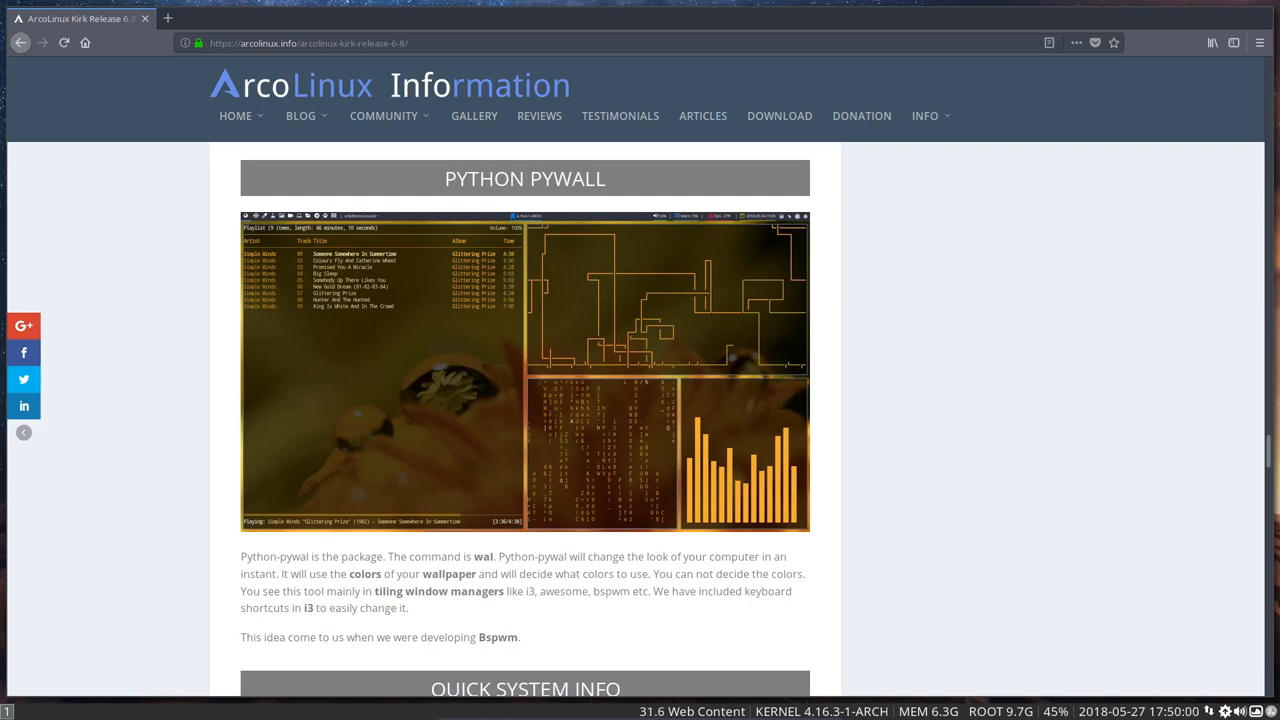
# - View the pywal screenshot, select the tiling-window-manager sentence, and launch a terminal beside Firefox
pyautogui.click(524, 370)
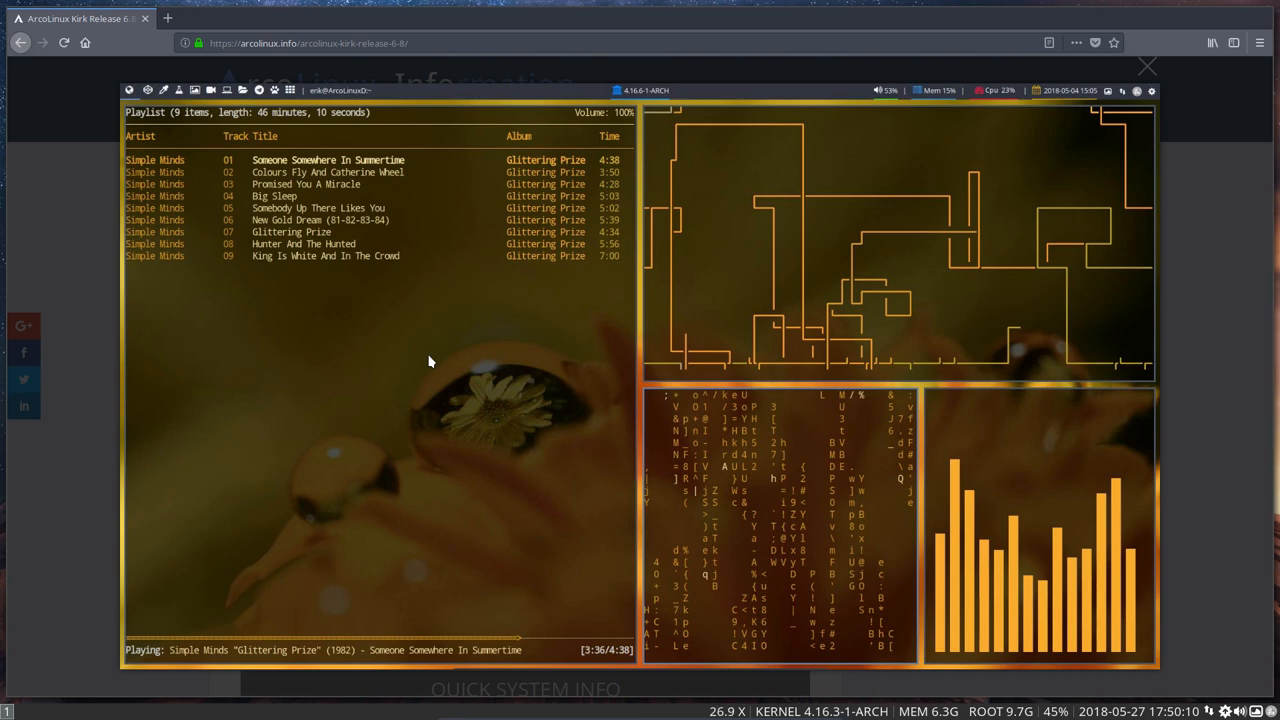
pyautogui.click(1148, 66)
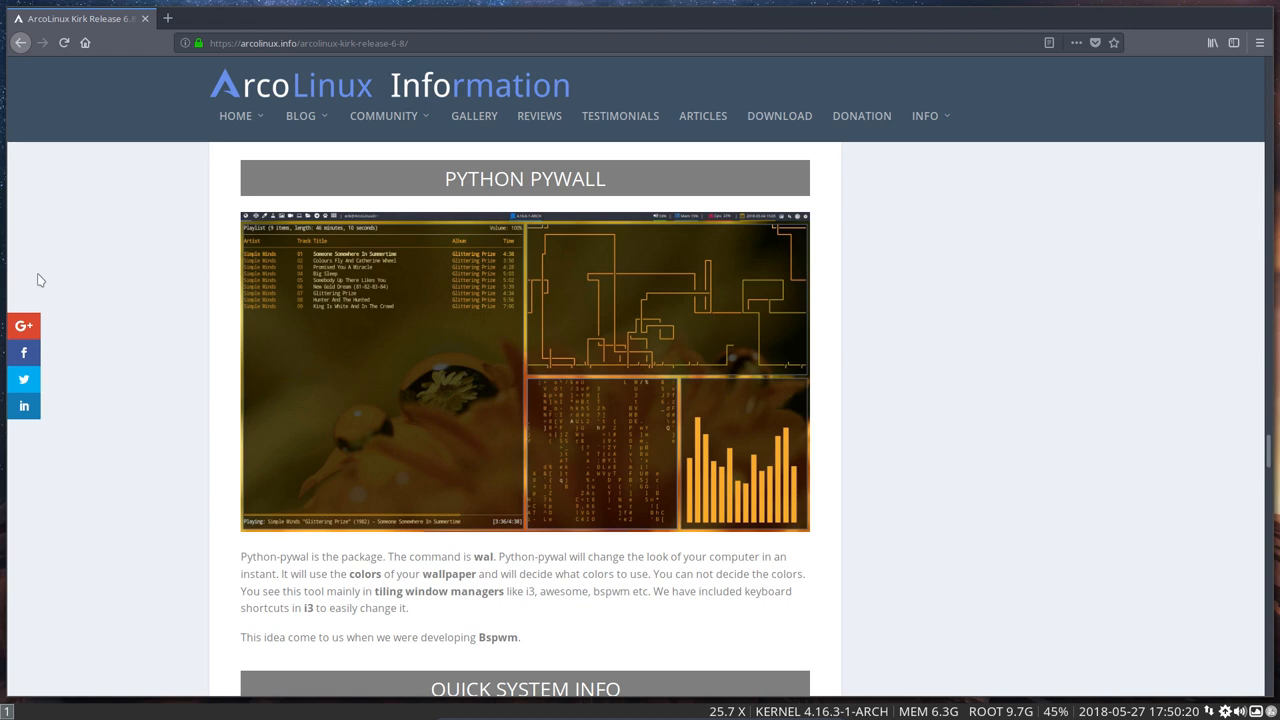
pyautogui.moveTo(474, 588)
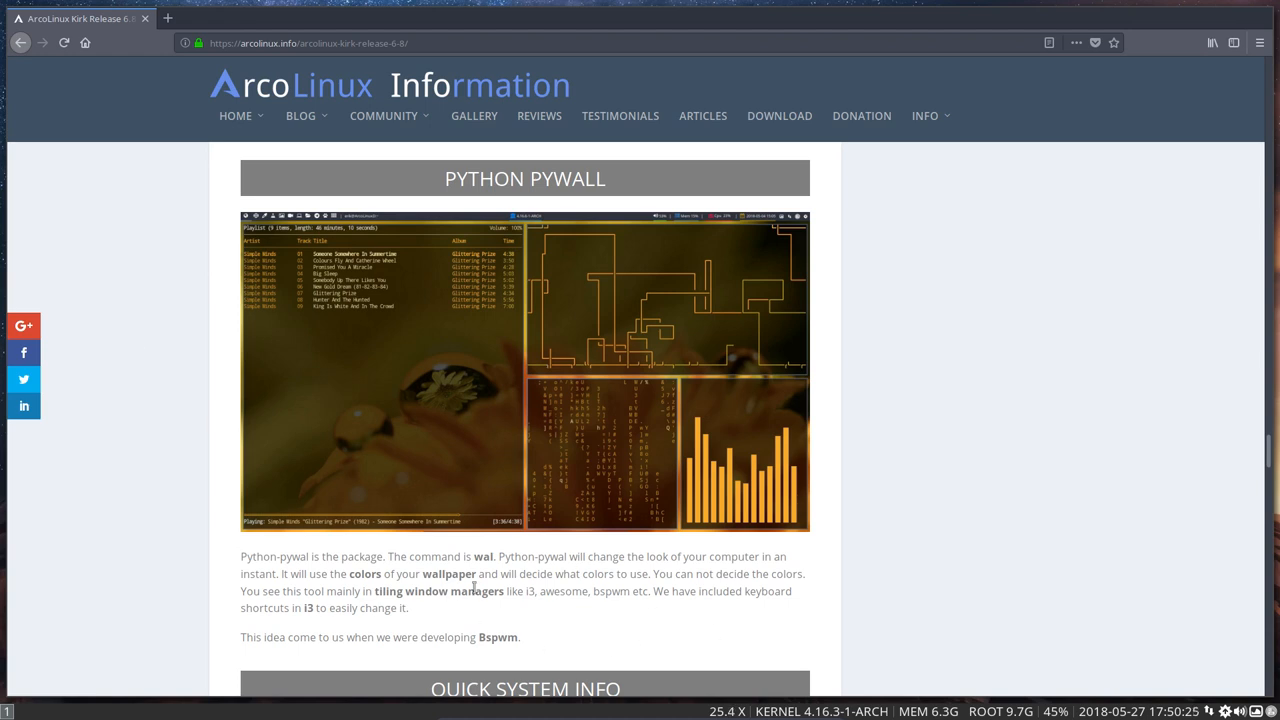
pyautogui.moveTo(488, 592); pyautogui.dragTo(648, 592)
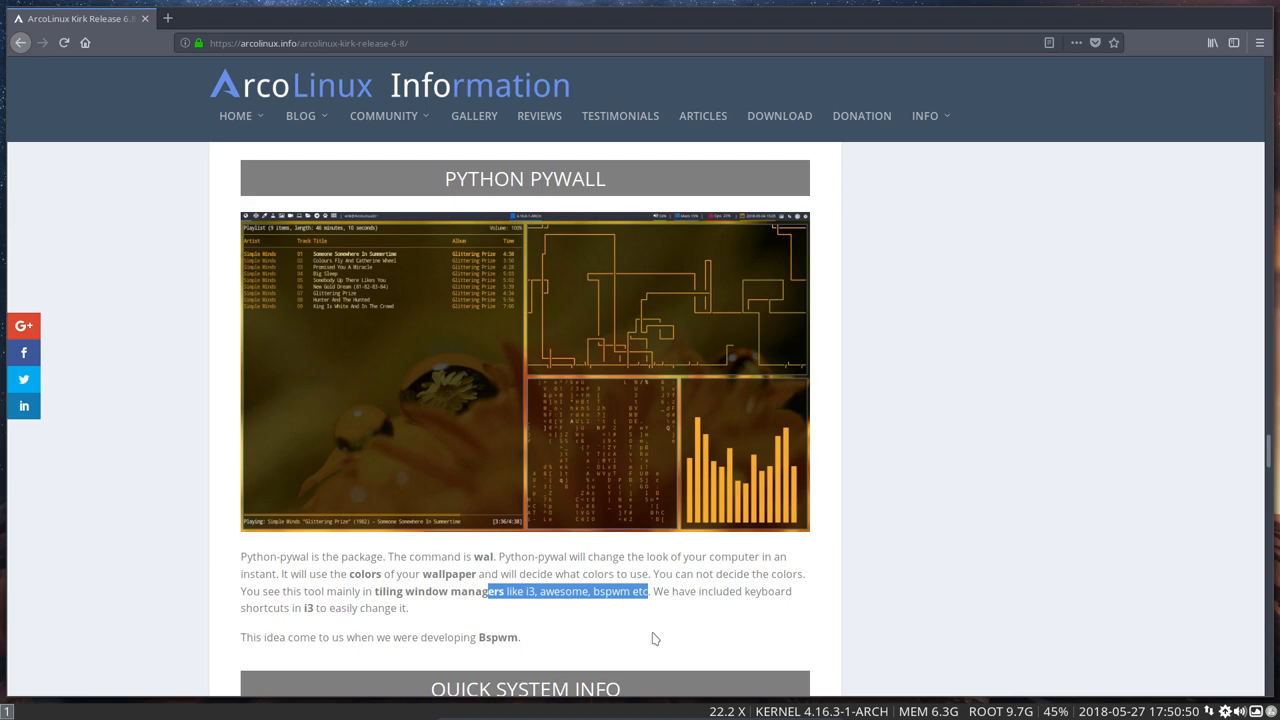
pyautogui.press('super+Return')
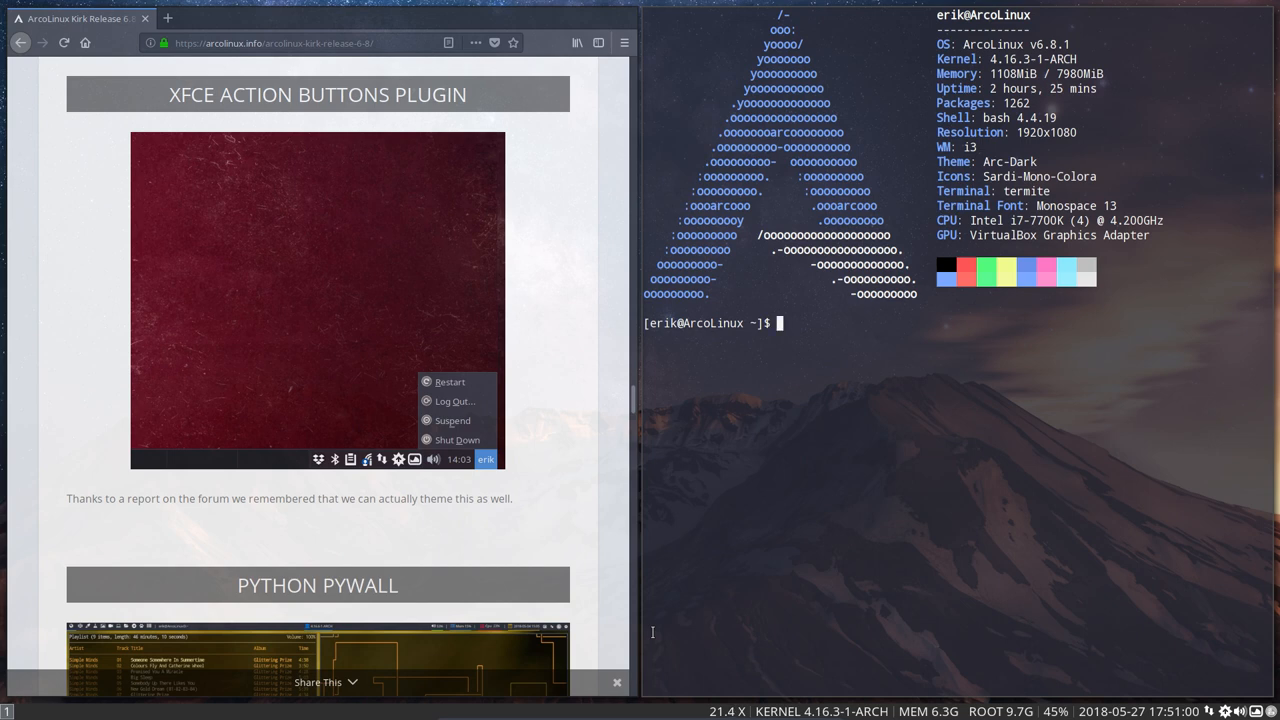
# - Install python-pywal via 'trizen python pywal' (option 1, confirm y), then enter neofetch
pyautogui.write('tri')
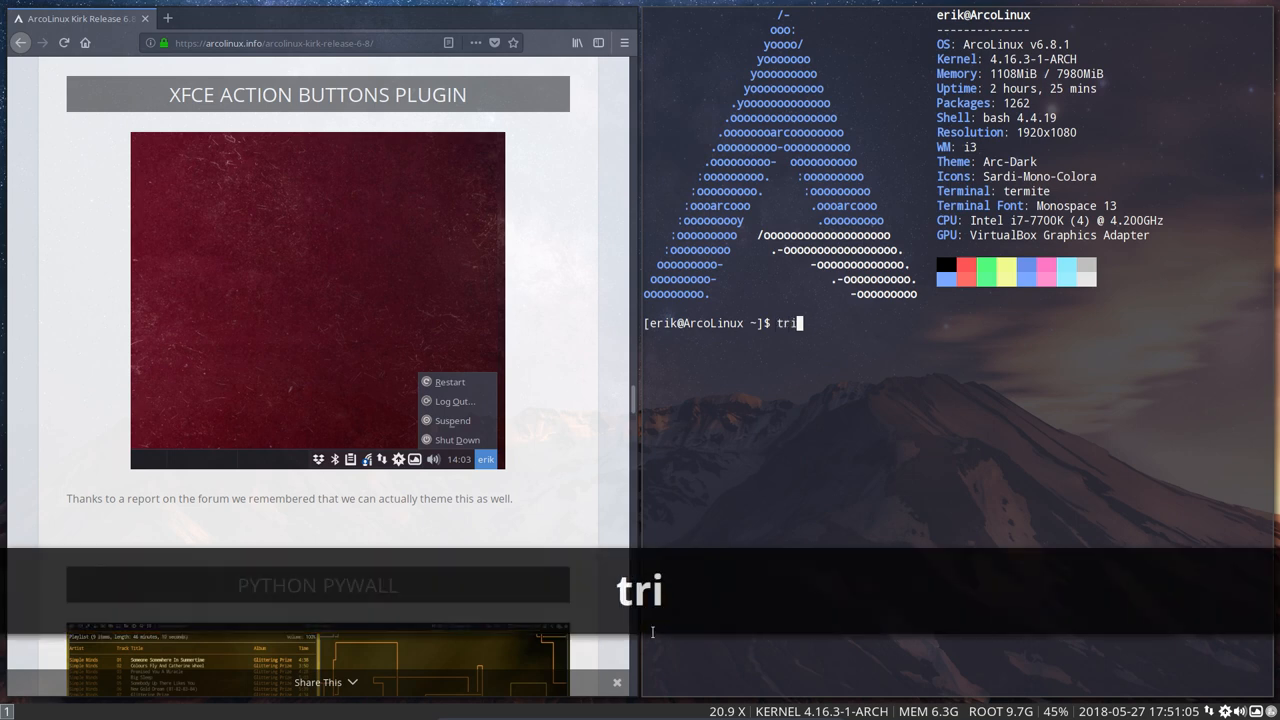
pyautogui.write('zen p')
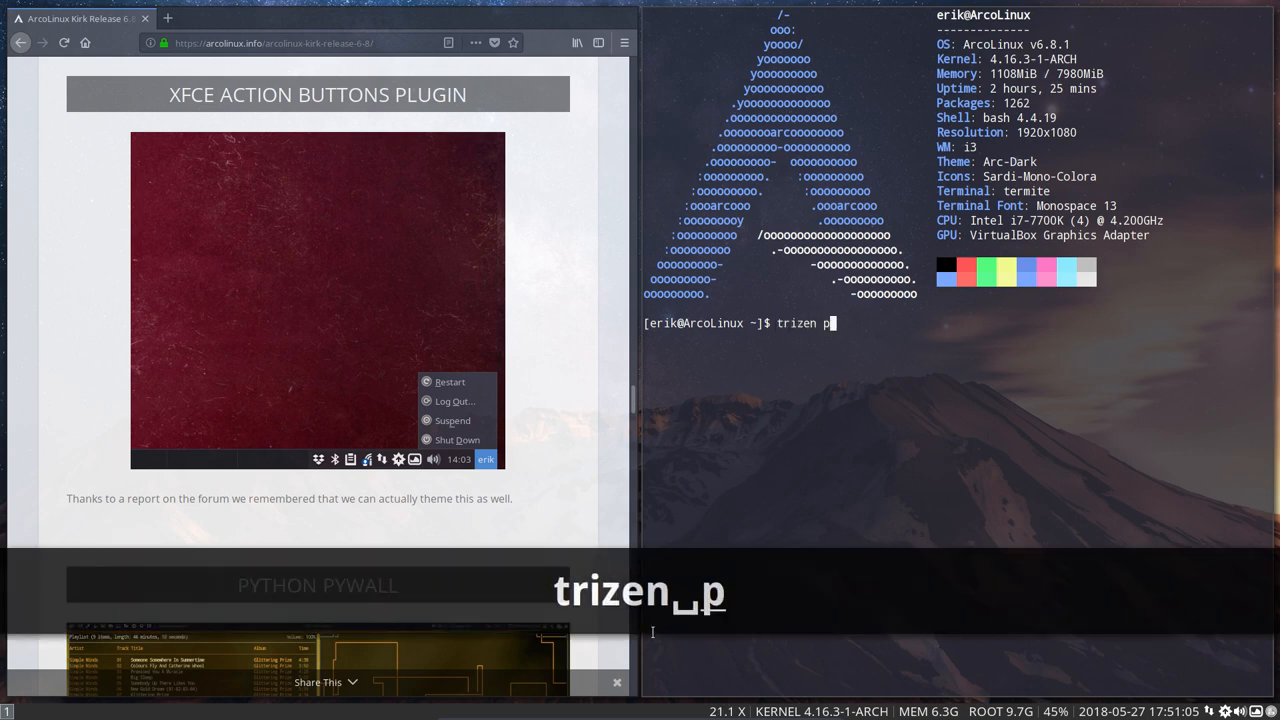
pyautogui.write('ython pywal')
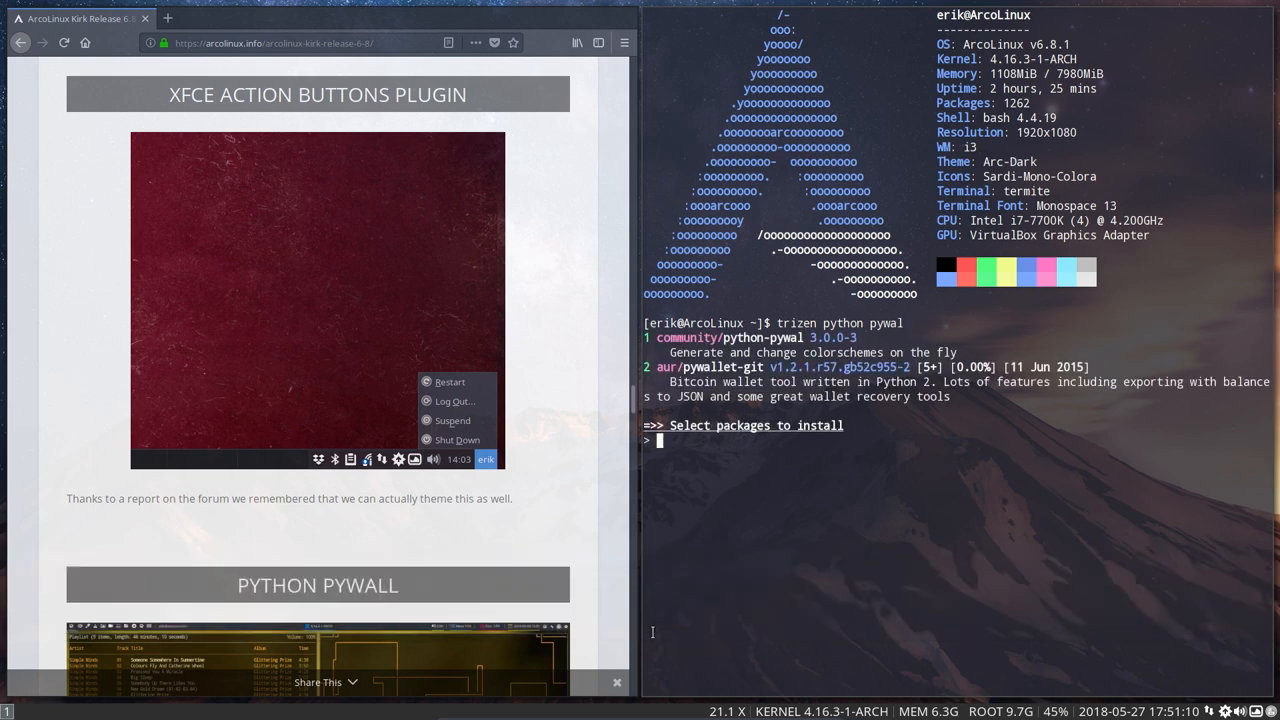
pyautogui.write('1')
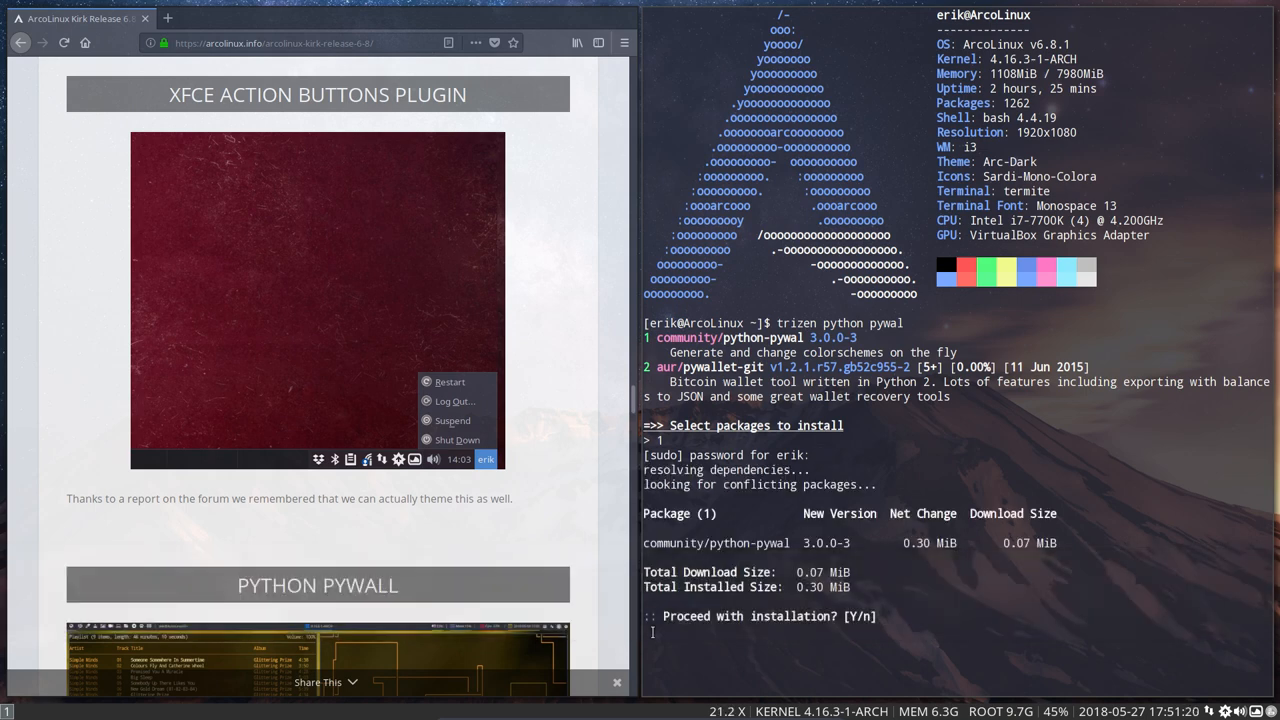
pyautogui.write('y')
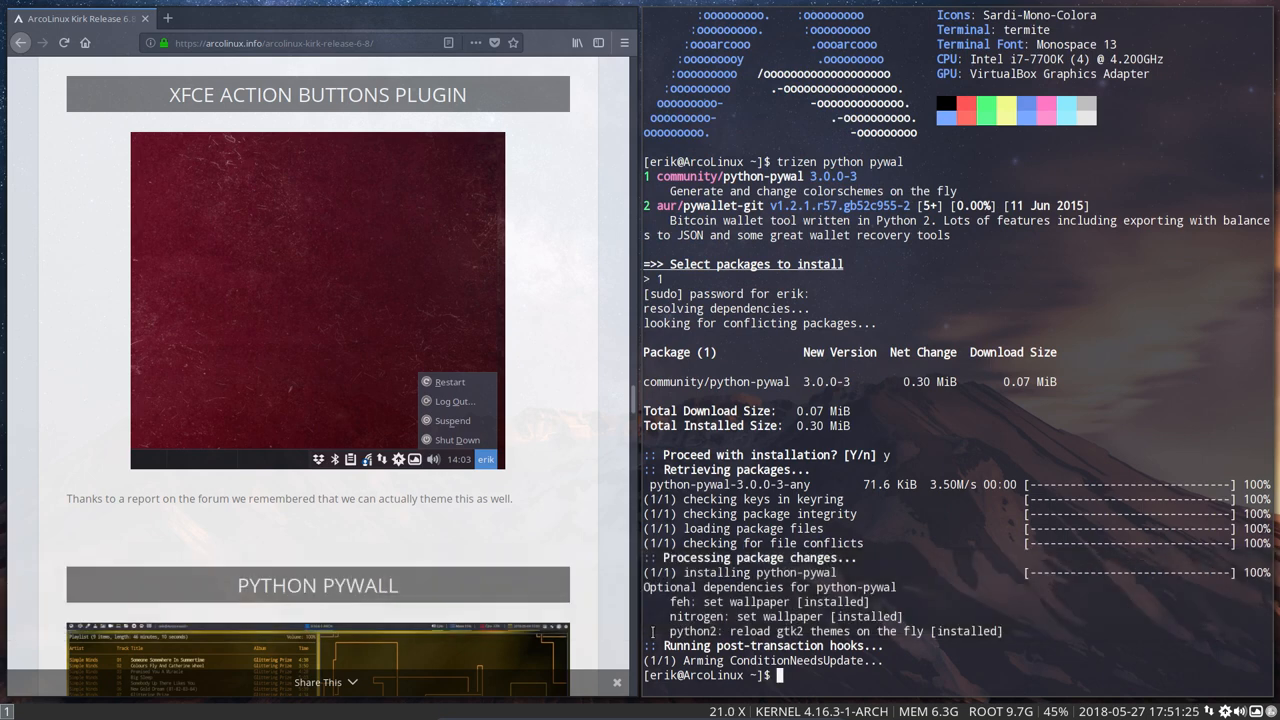
pyautogui.press('Alt+Shift+U')
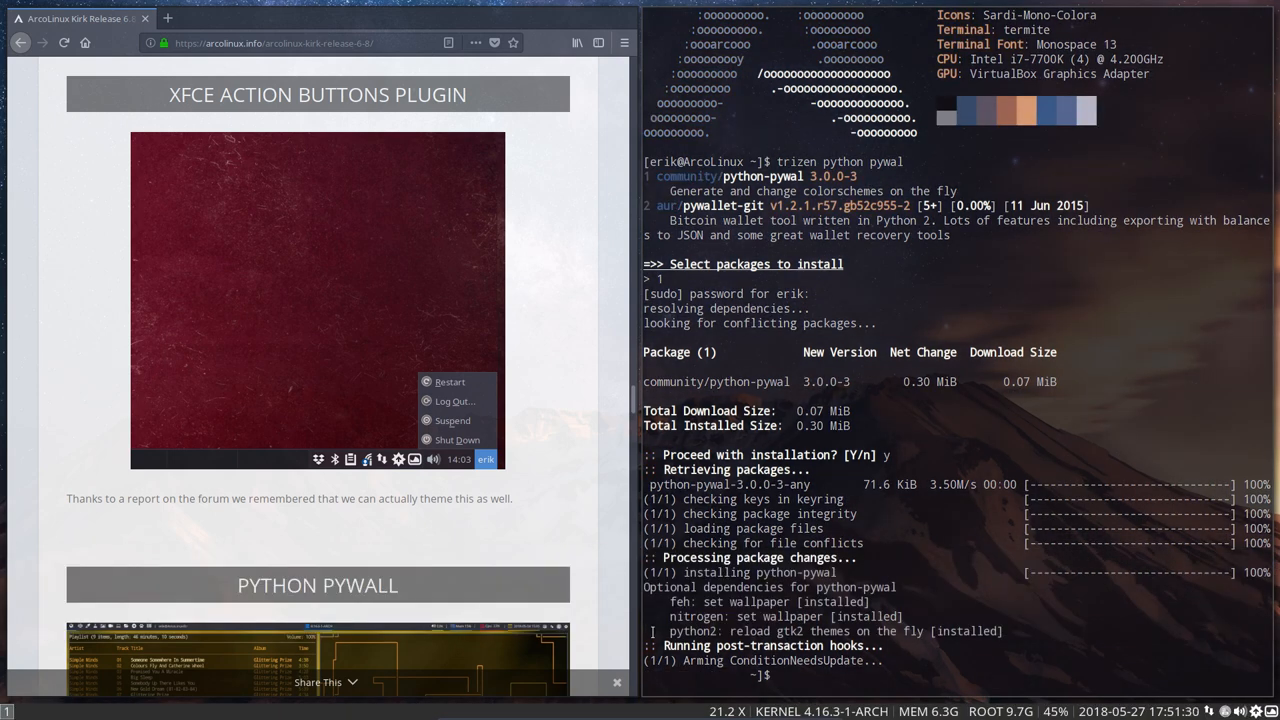
pyautogui.write('neofetch')
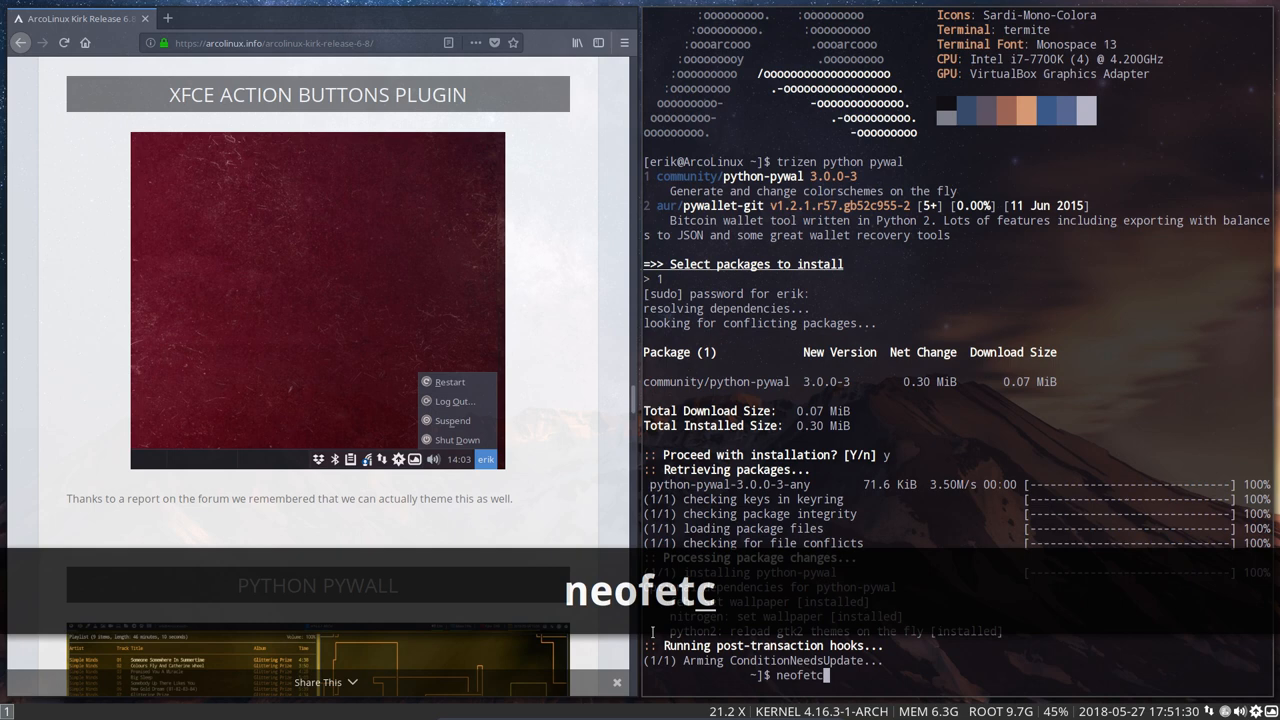
# - Run the neofetch system summary in the terminal
pyautogui.press('Return')
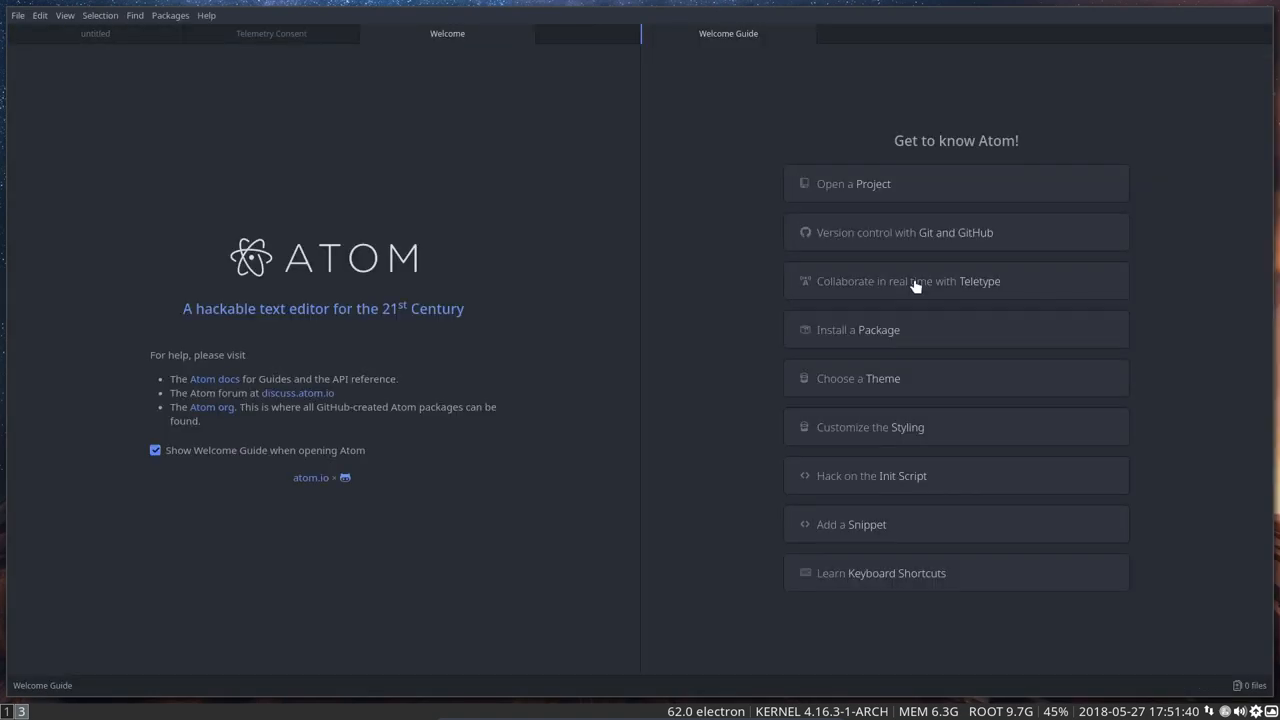
pyautogui.moveTo(176, 596)
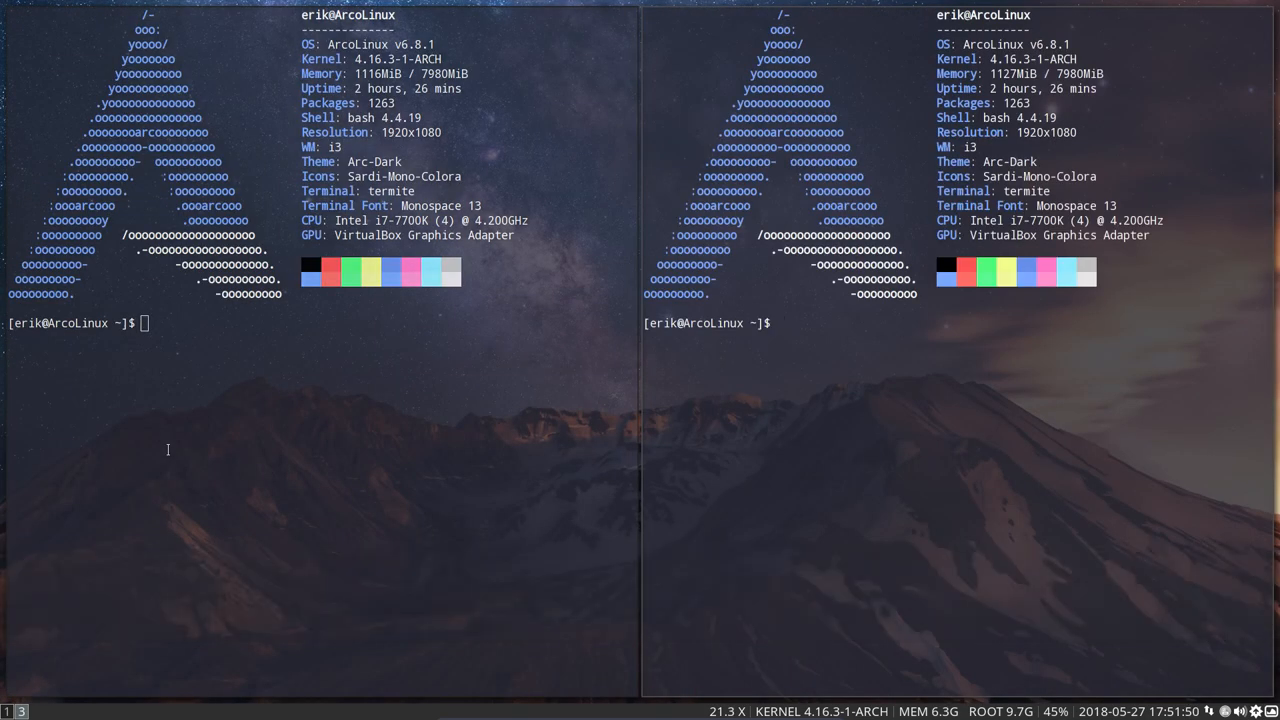
# - Rerun neofetch in the second terminal and start the cmatrix animation
pyautogui.write('ne')
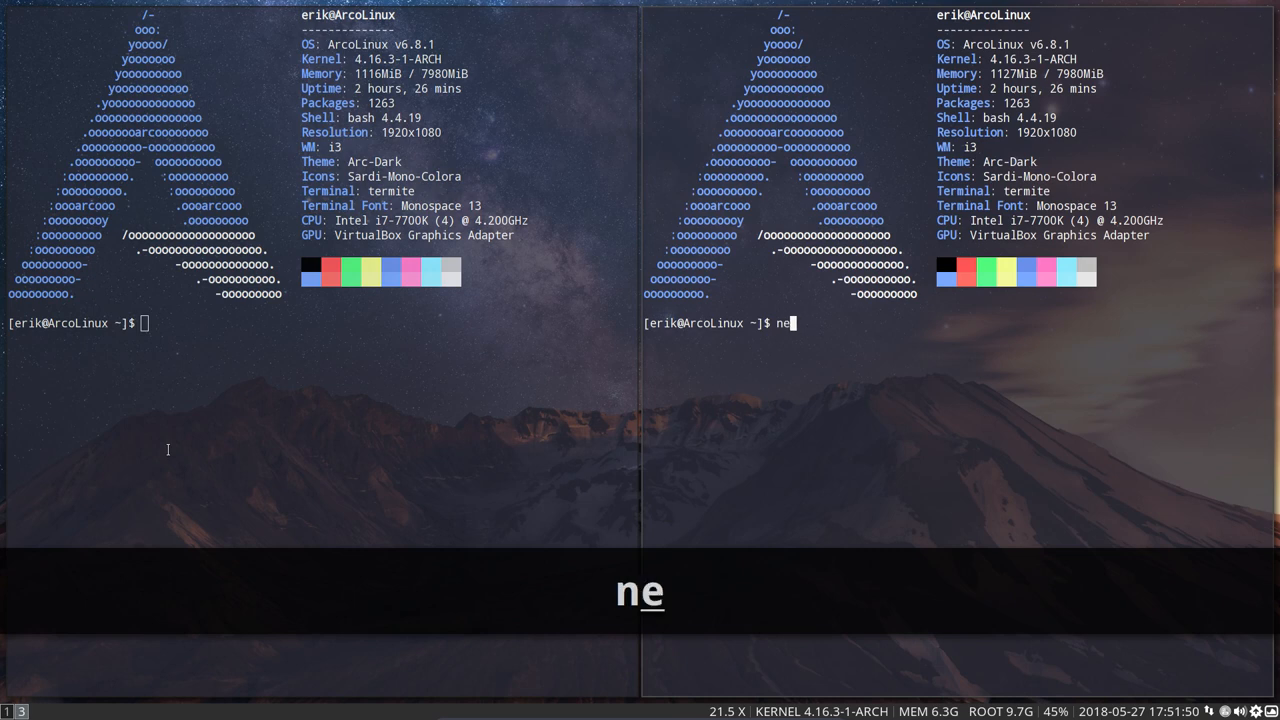
pyautogui.write('o')
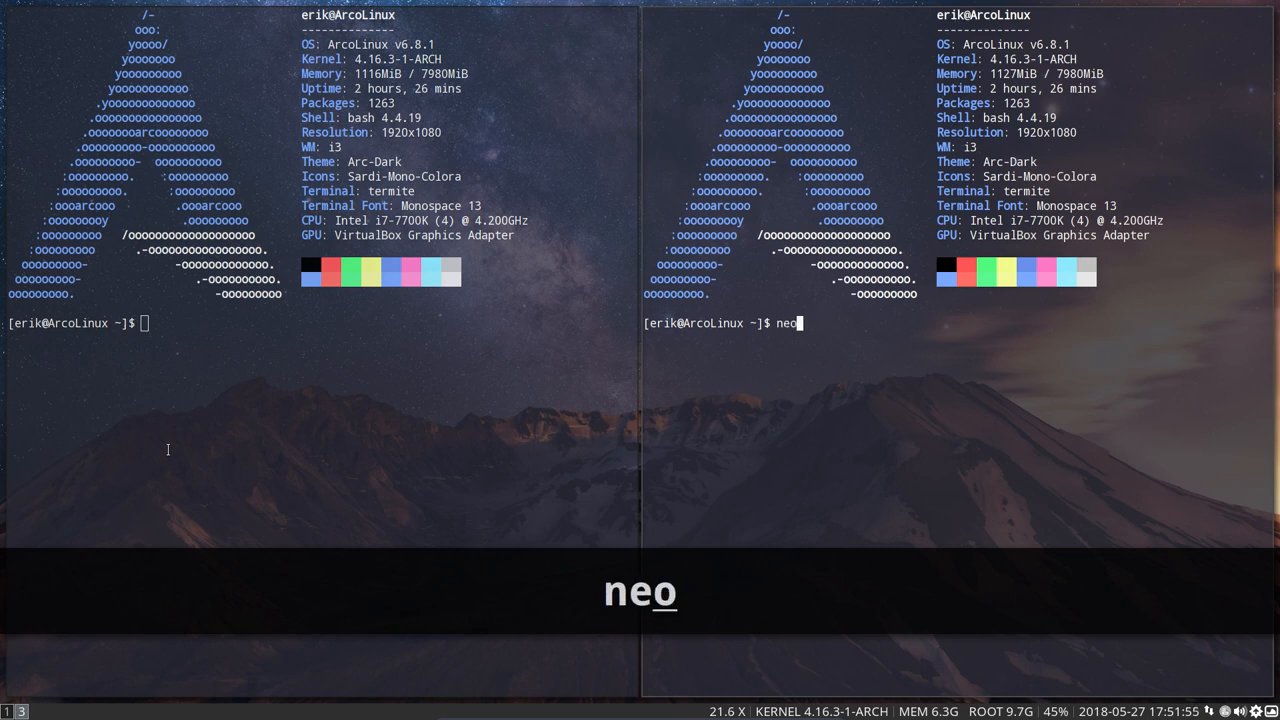
pyautogui.write('fetch')
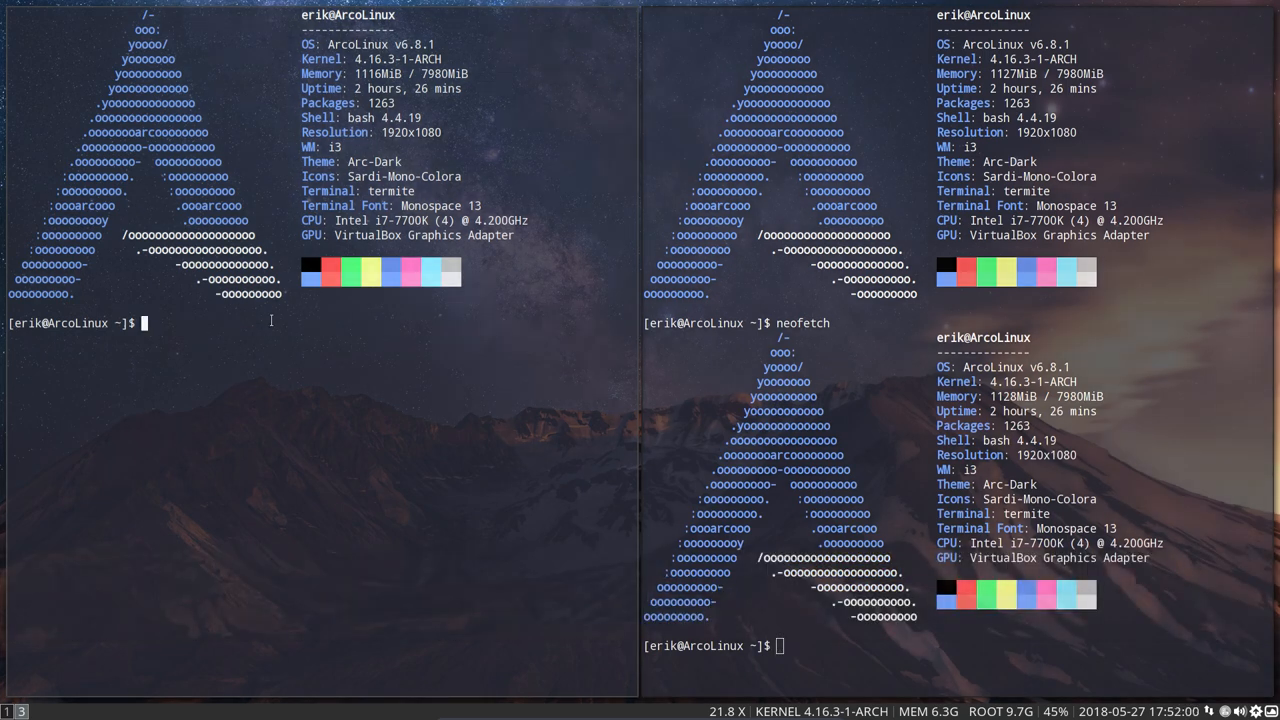
pyautogui.write('cmatrix')
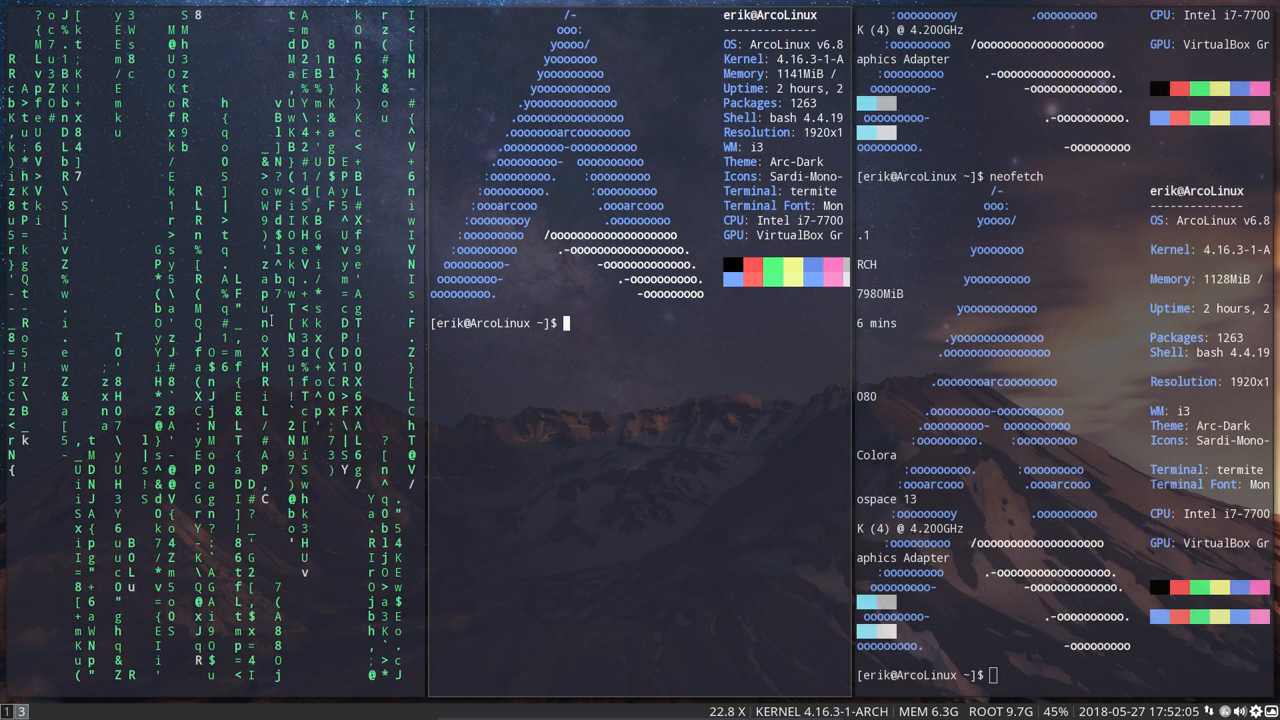
# - Install bash-pipes via 'trizen bash pipes' (option 1) and bring up another terminal
pyautogui.write('tin')
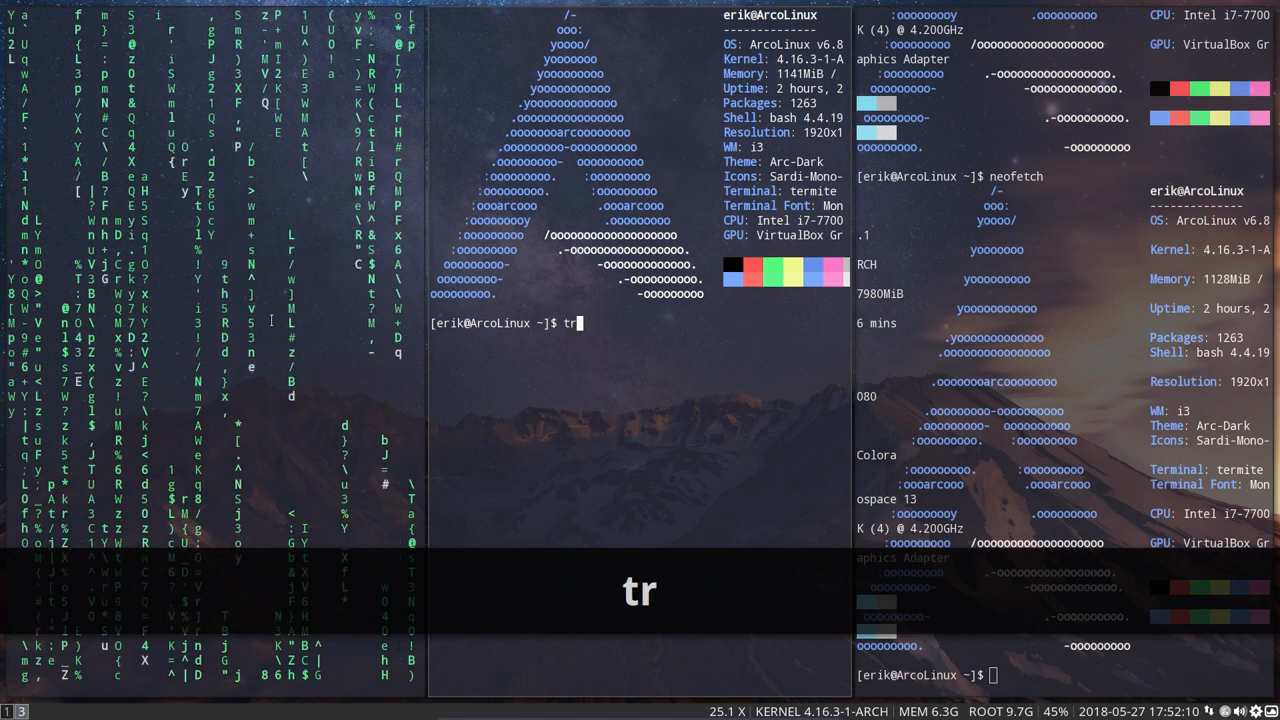
pyautogui.write('izen bash')
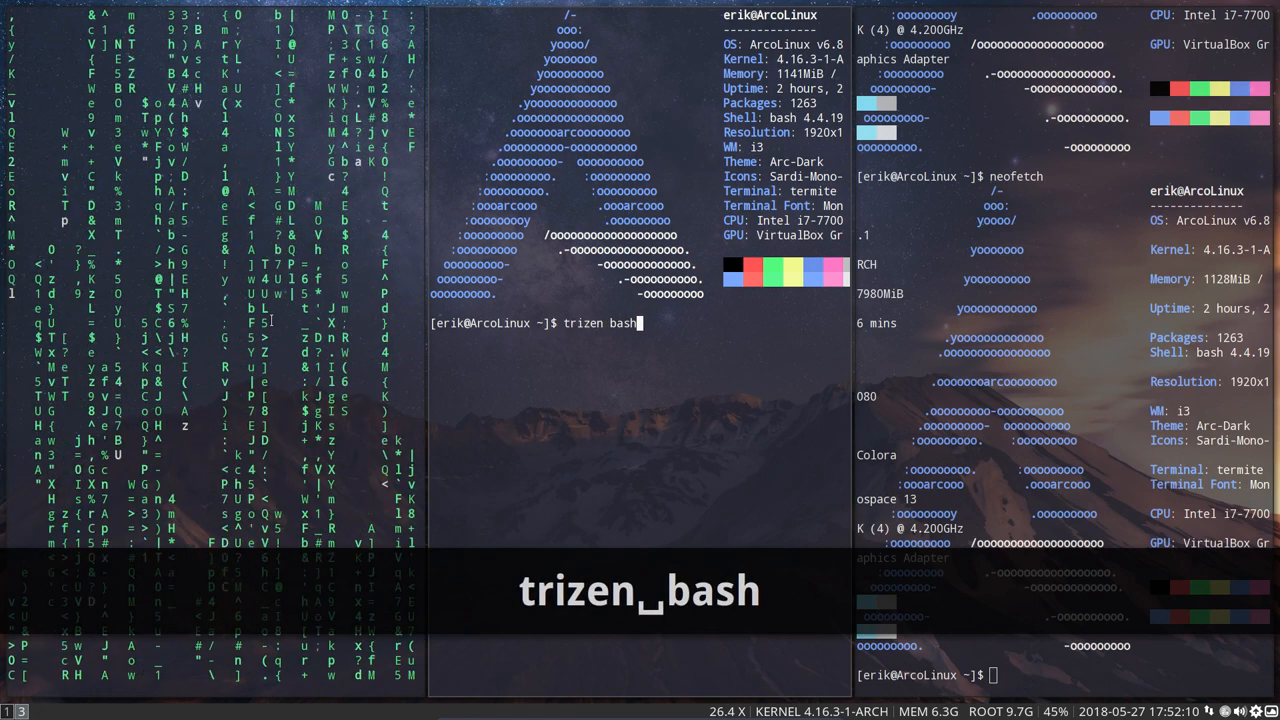
pyautogui.write('pipes')
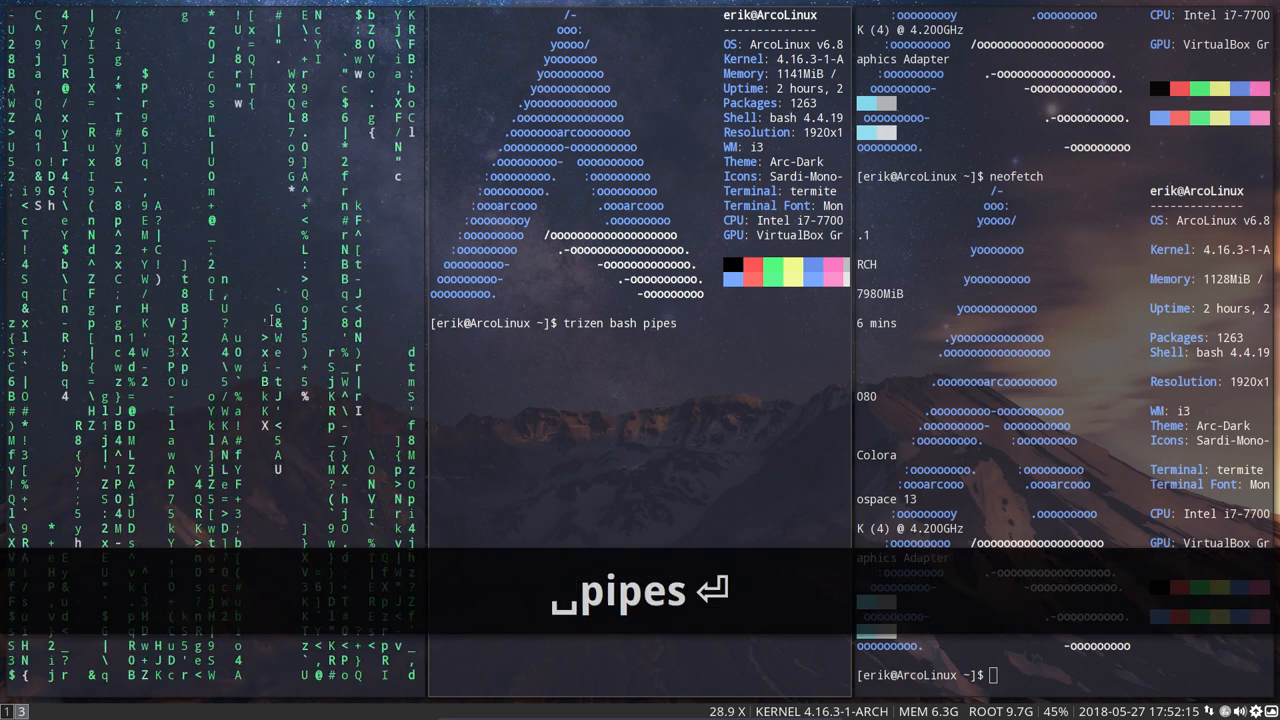
pyautogui.write('1')
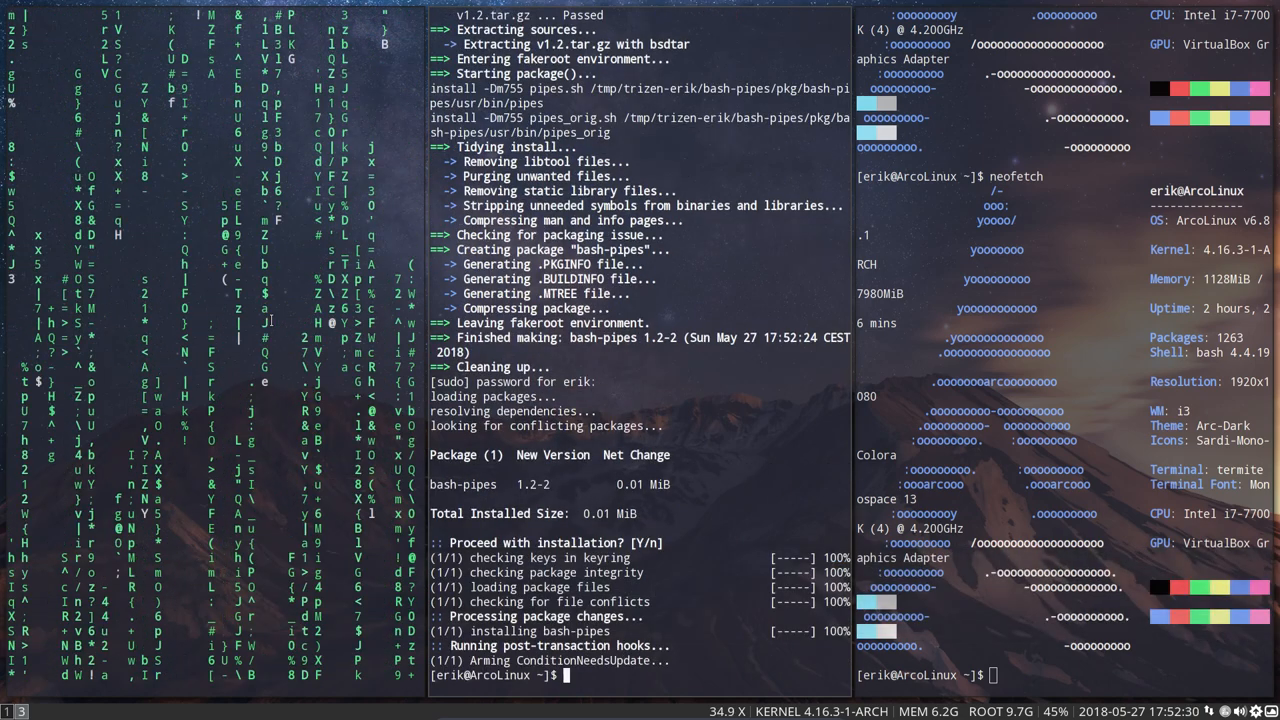
pyautogui.press('alt+shift+u')
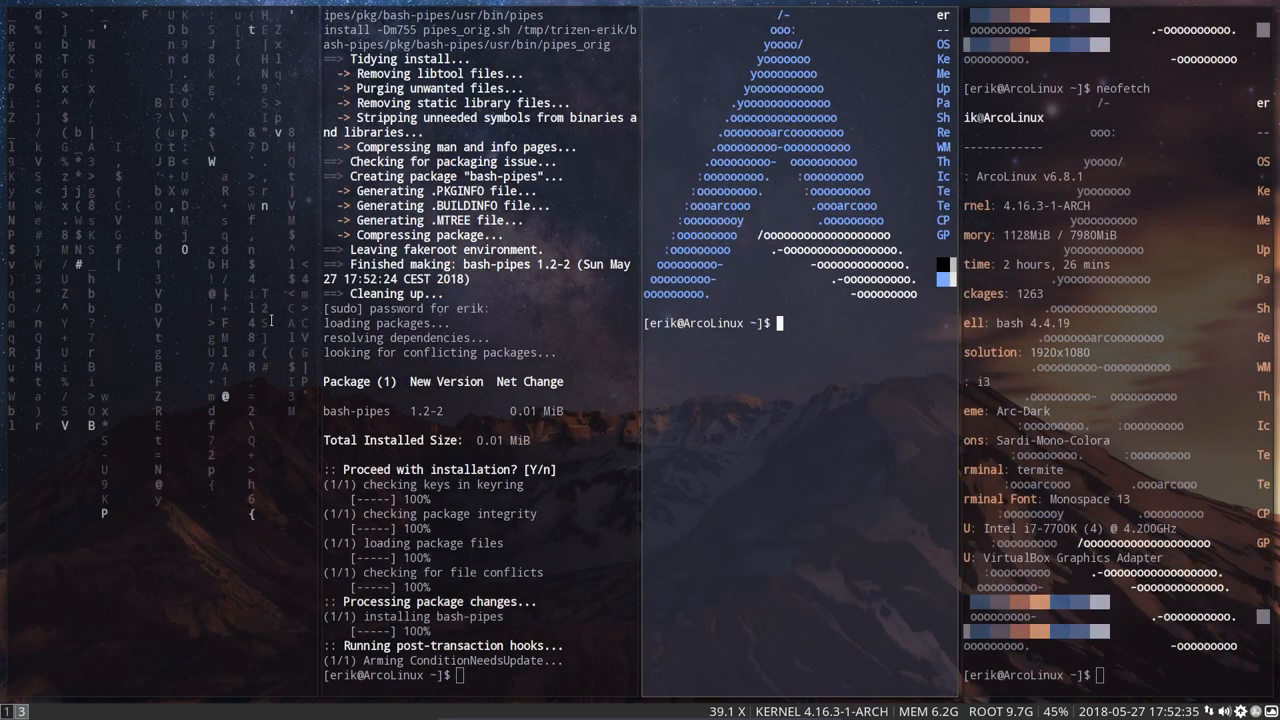
# - Install ranger with sudo pacman and launch it on the Desktop folder
pyautogui.write('sudo pacman -S')
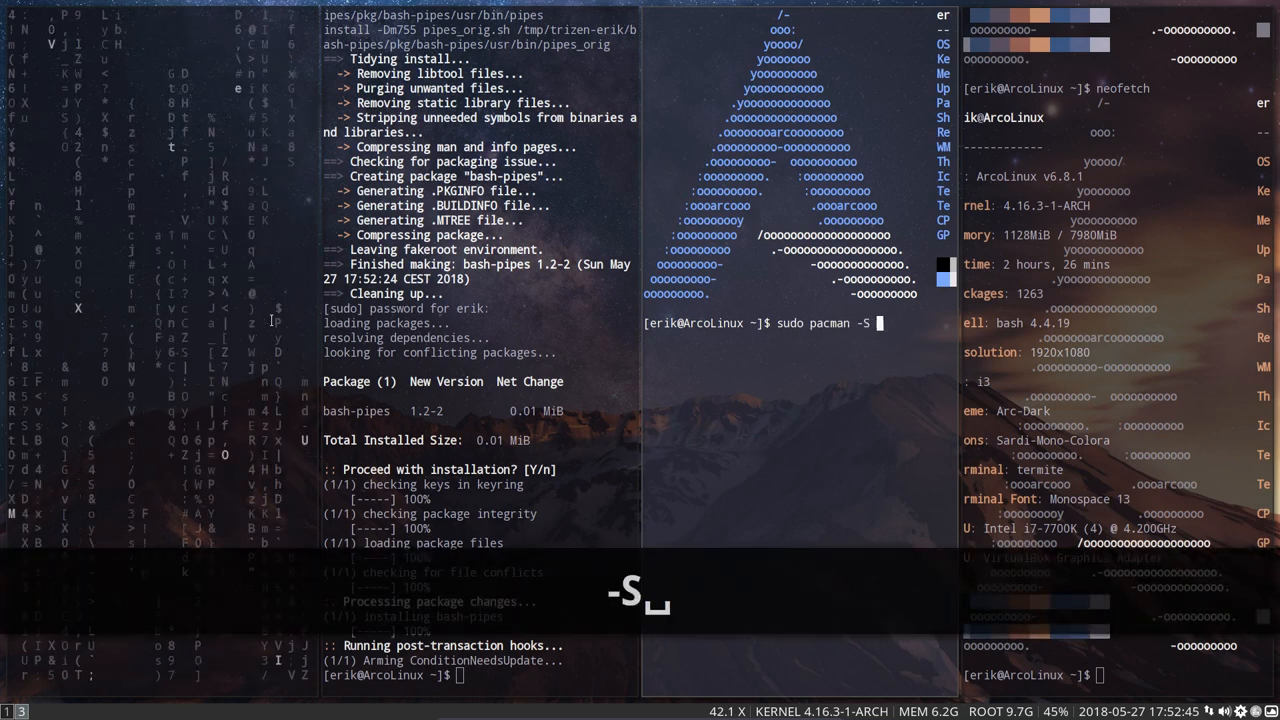
pyautogui.write('ranger')
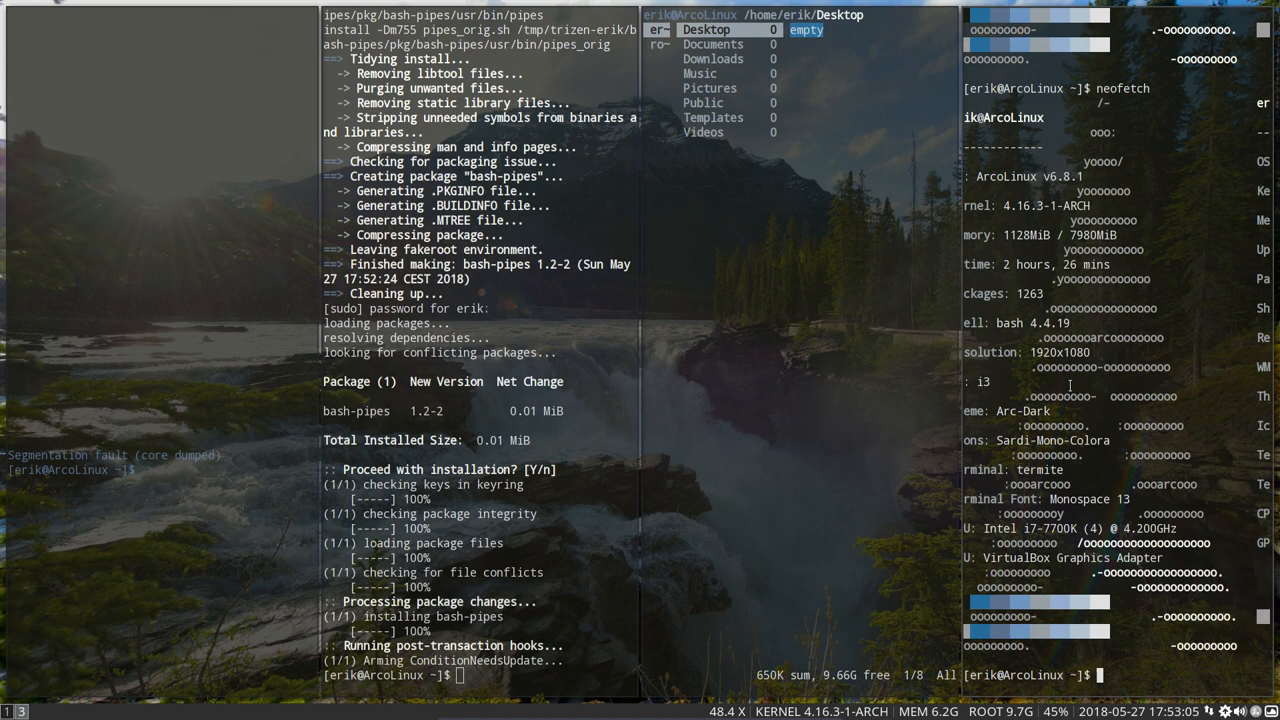
# - Change the wallpaper with the pywal shortcut so the terminals recolour
pyautogui.press('Super+Shift+q')
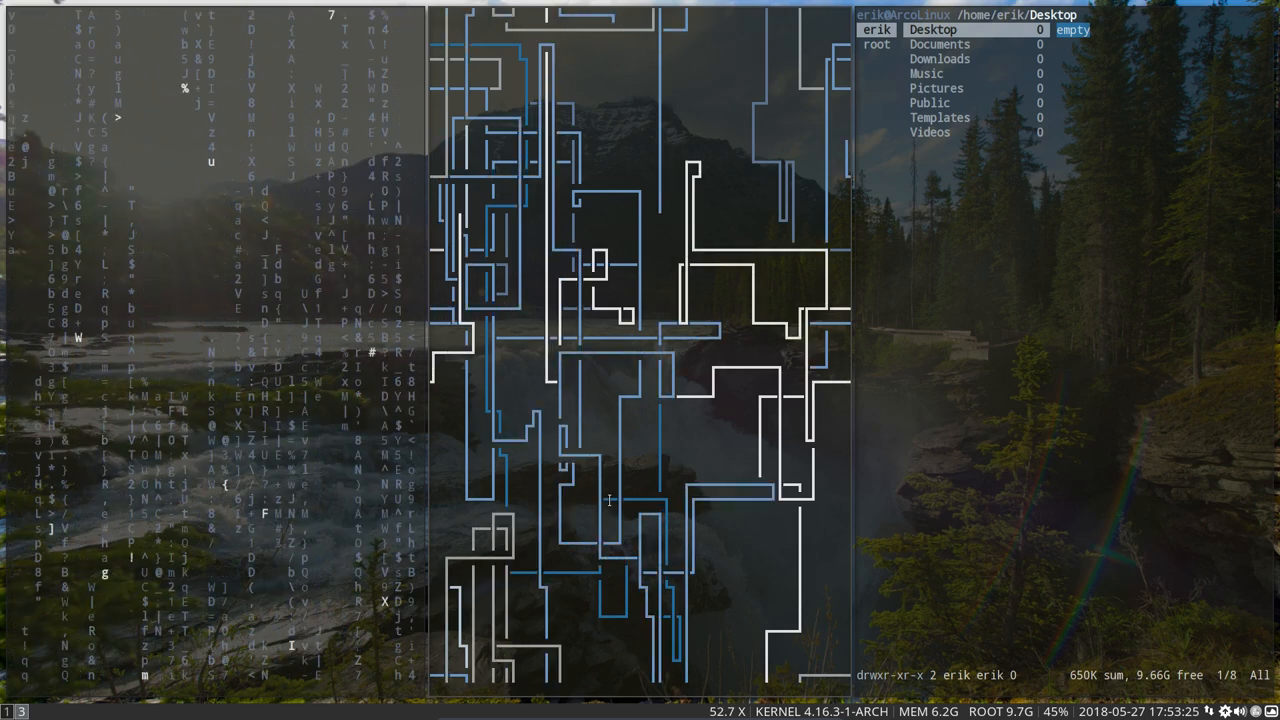
# - Apply three successive random wallpapers, recolouring the terminals each time
pyautogui.press('Alt+Shift+N')
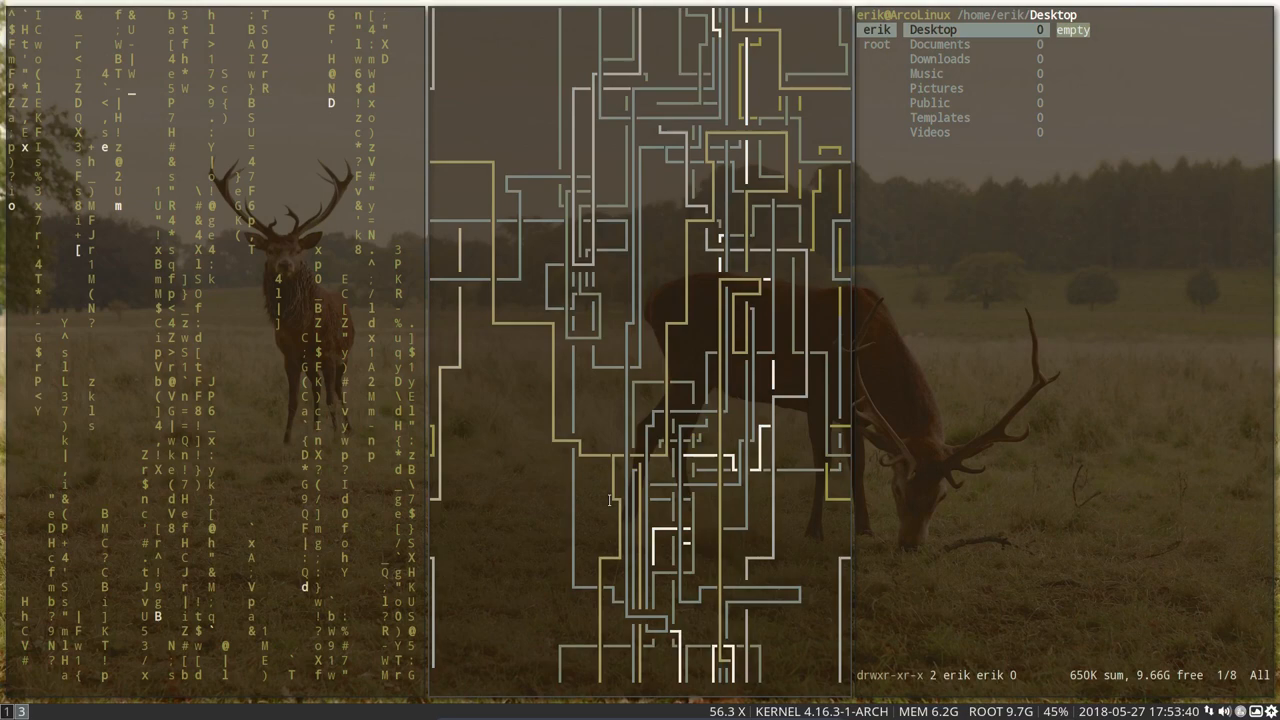
pyautogui.press('alt+shift+n')
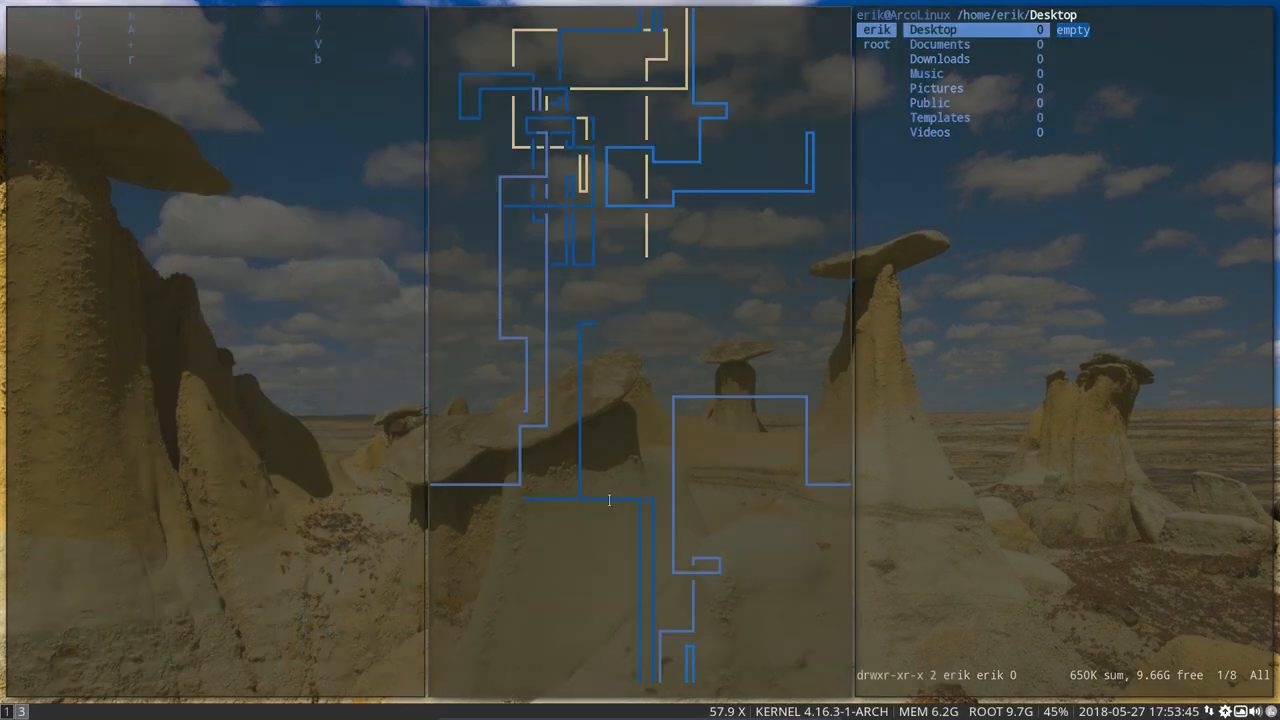
pyautogui.press('Alt+Shift+p')
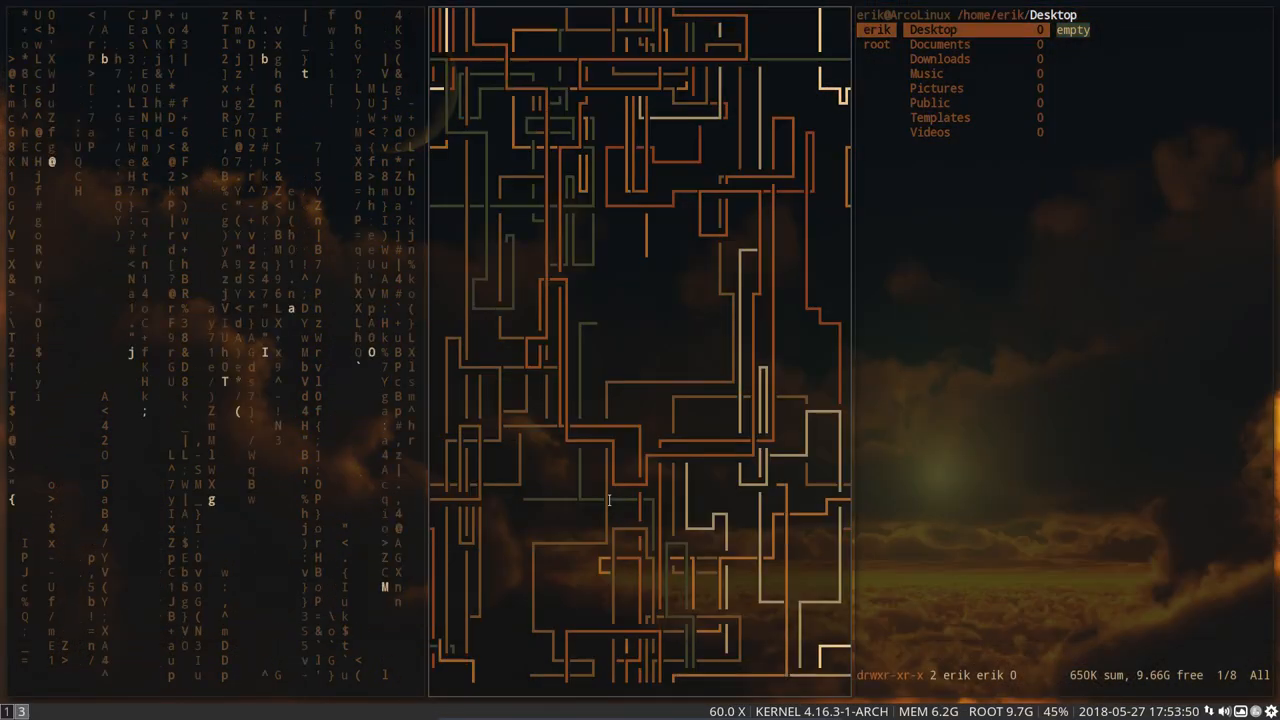
# - Apply another random wallpaper and refresh the terminal colours to match it
pyautogui.press('alt+shift+n')
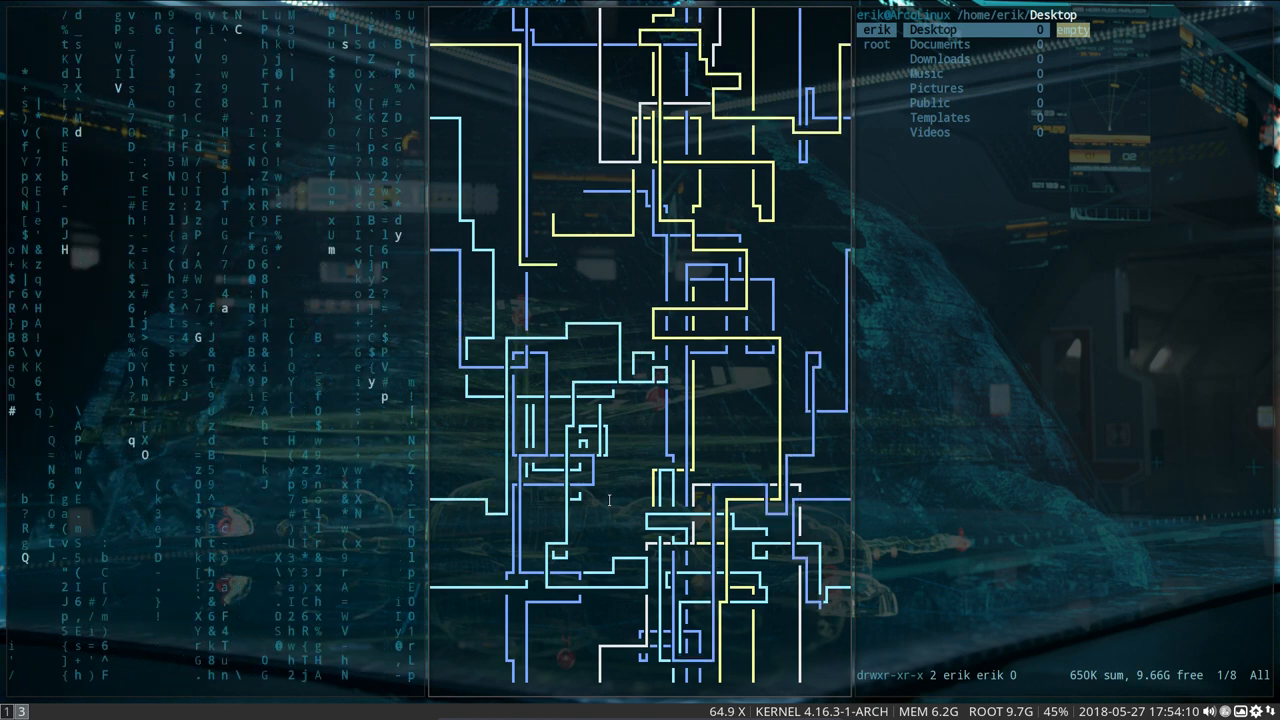
pyautogui.press('Alt+Shift+U')
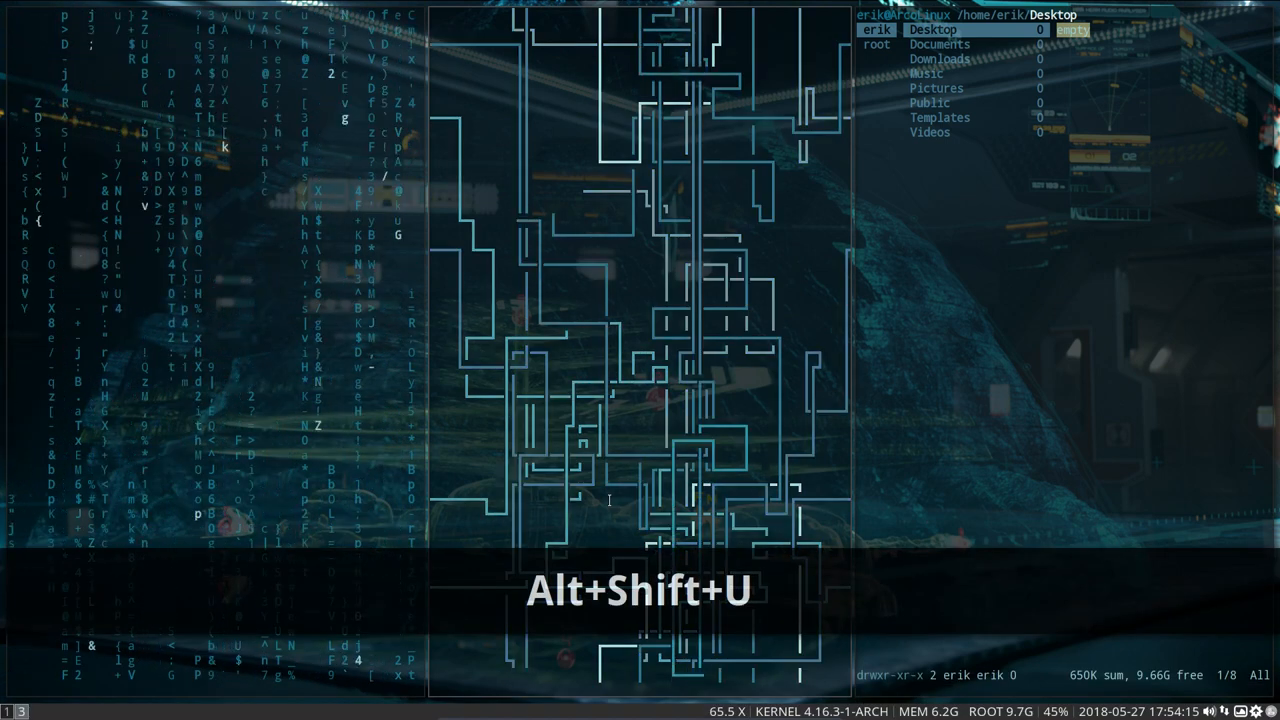